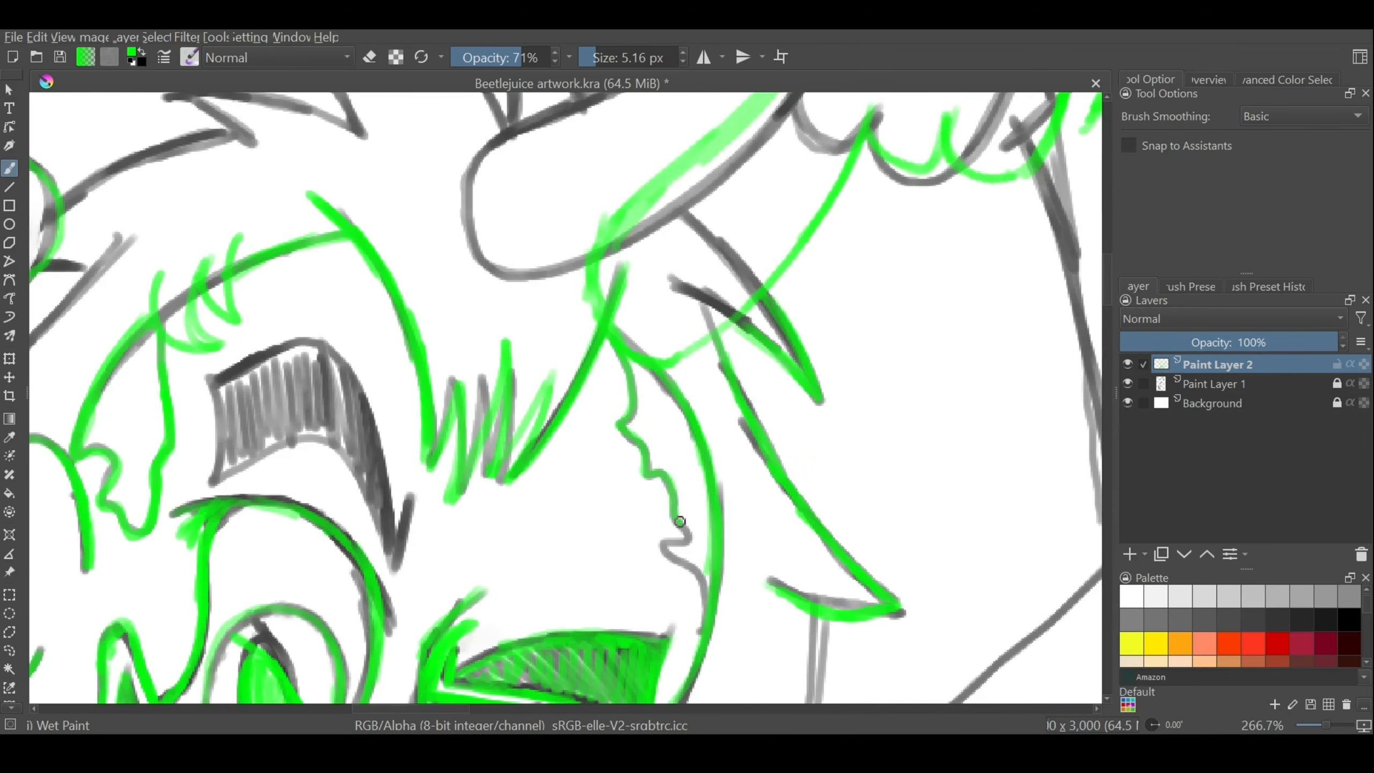
Trace a clean green sketch of the full figure on a new paint layer, hiding Paint Layer 1.
scroll("down", 3)
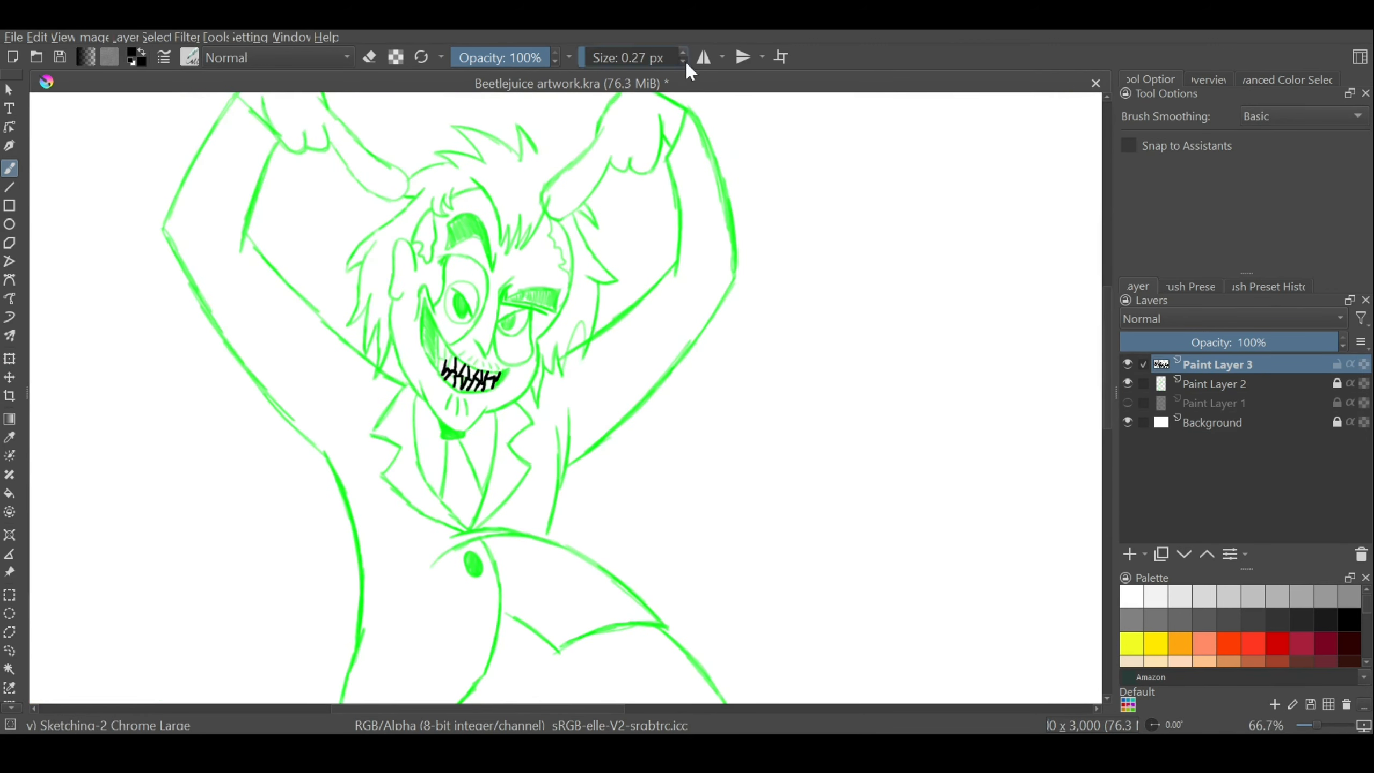
Ink bold black lines on Paint Layer 3, rename the green pass 'sketch', and bucket-fill the Background green.
left_click(189, 56)
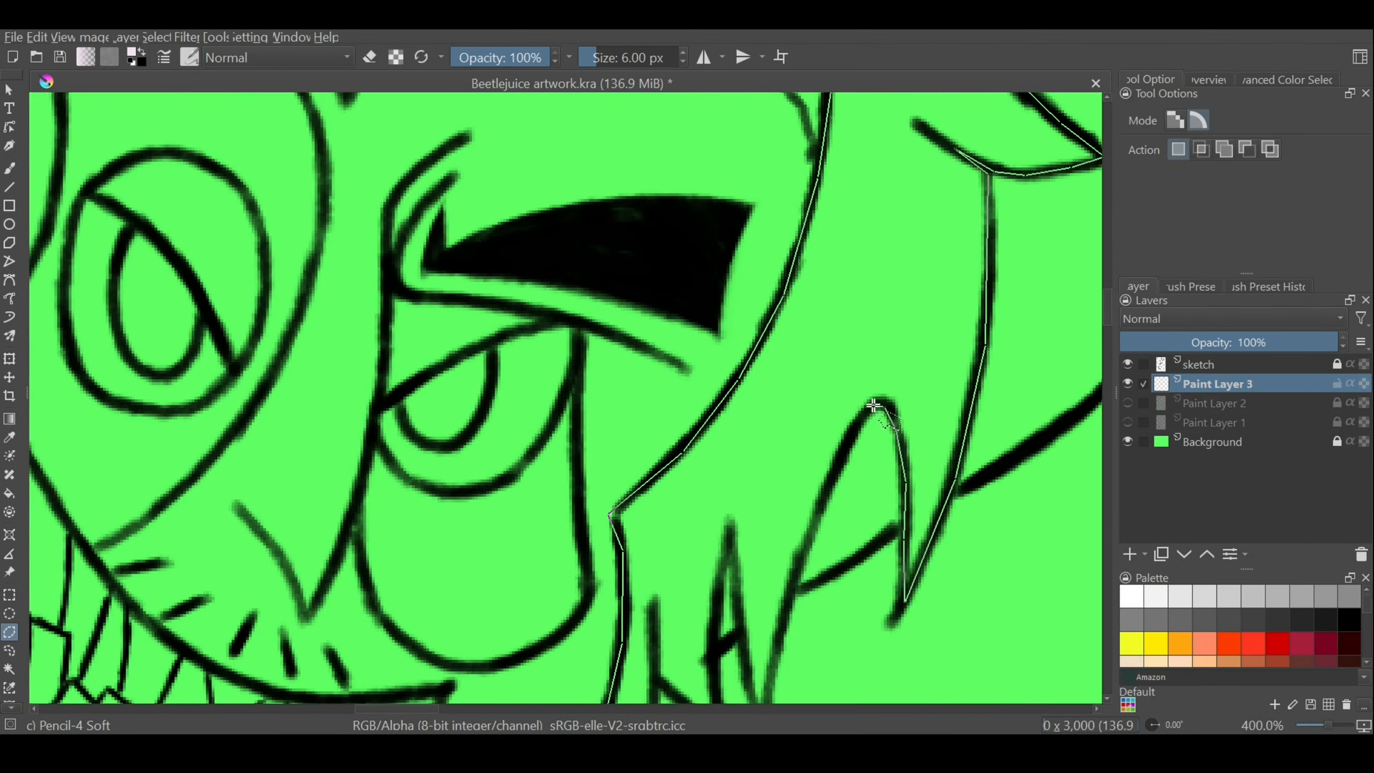
Choose a colouring brush from Brush Presets and paint flat grey suit, purple tie, black shoes and green hair.
left_click(189, 57)
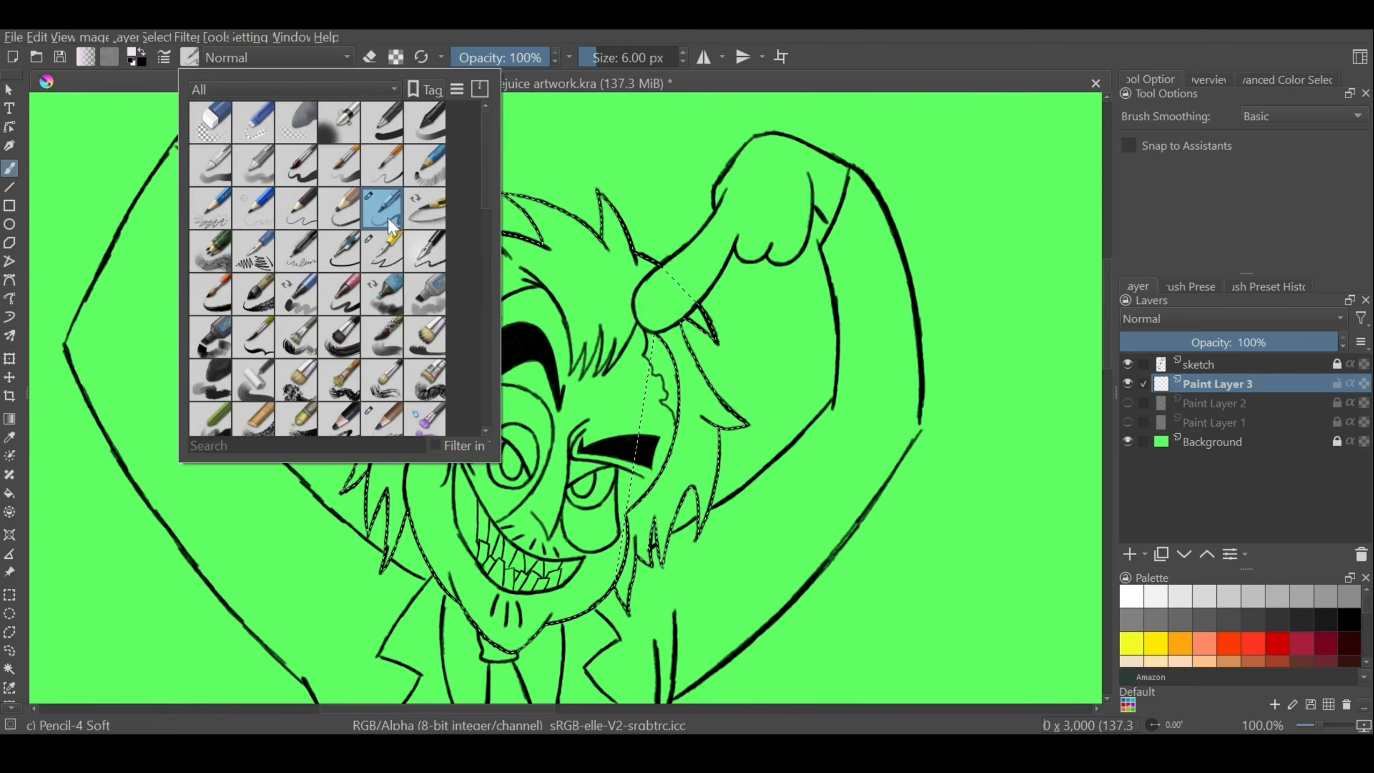
left_click(380, 207)
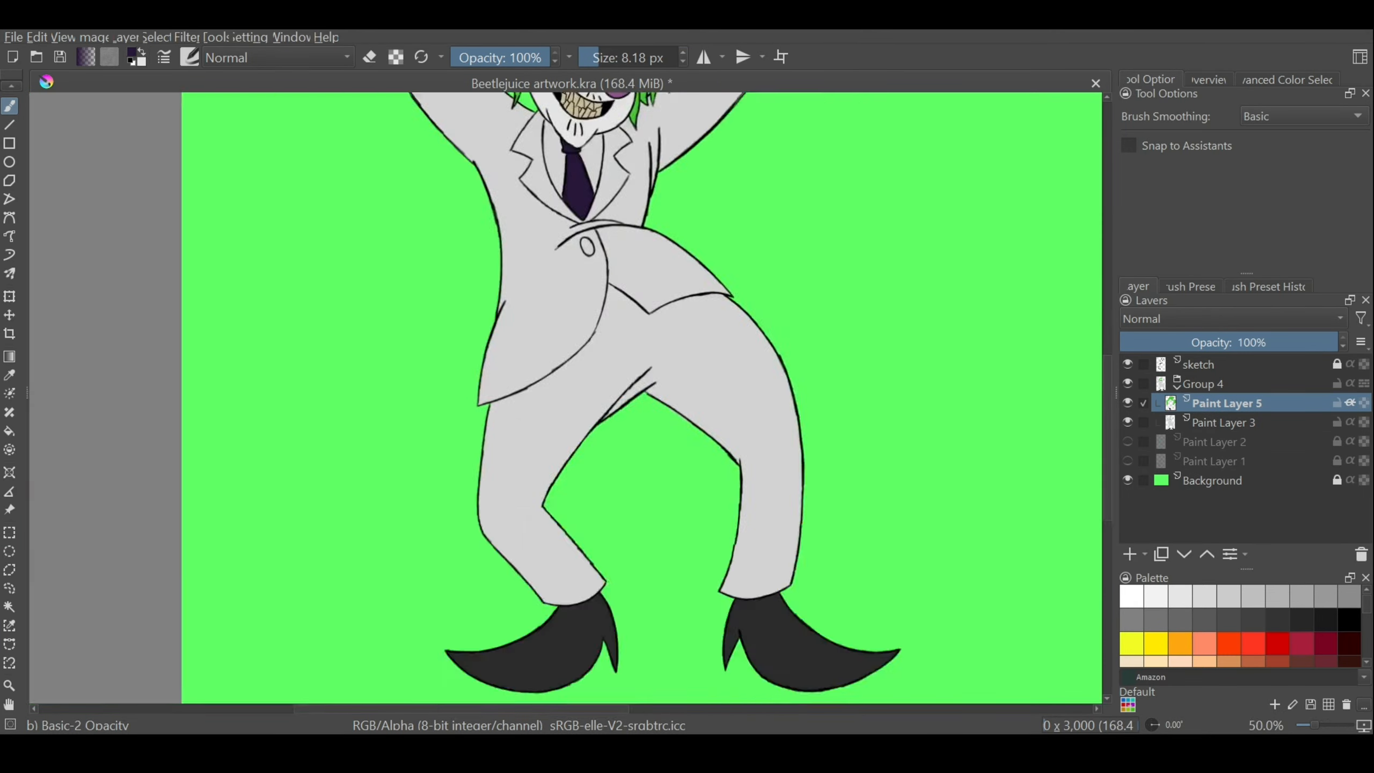
Paint purple and black suit stripes on new layers, then shade with a low-opacity Wet Paint brush.
scroll("down", 3)
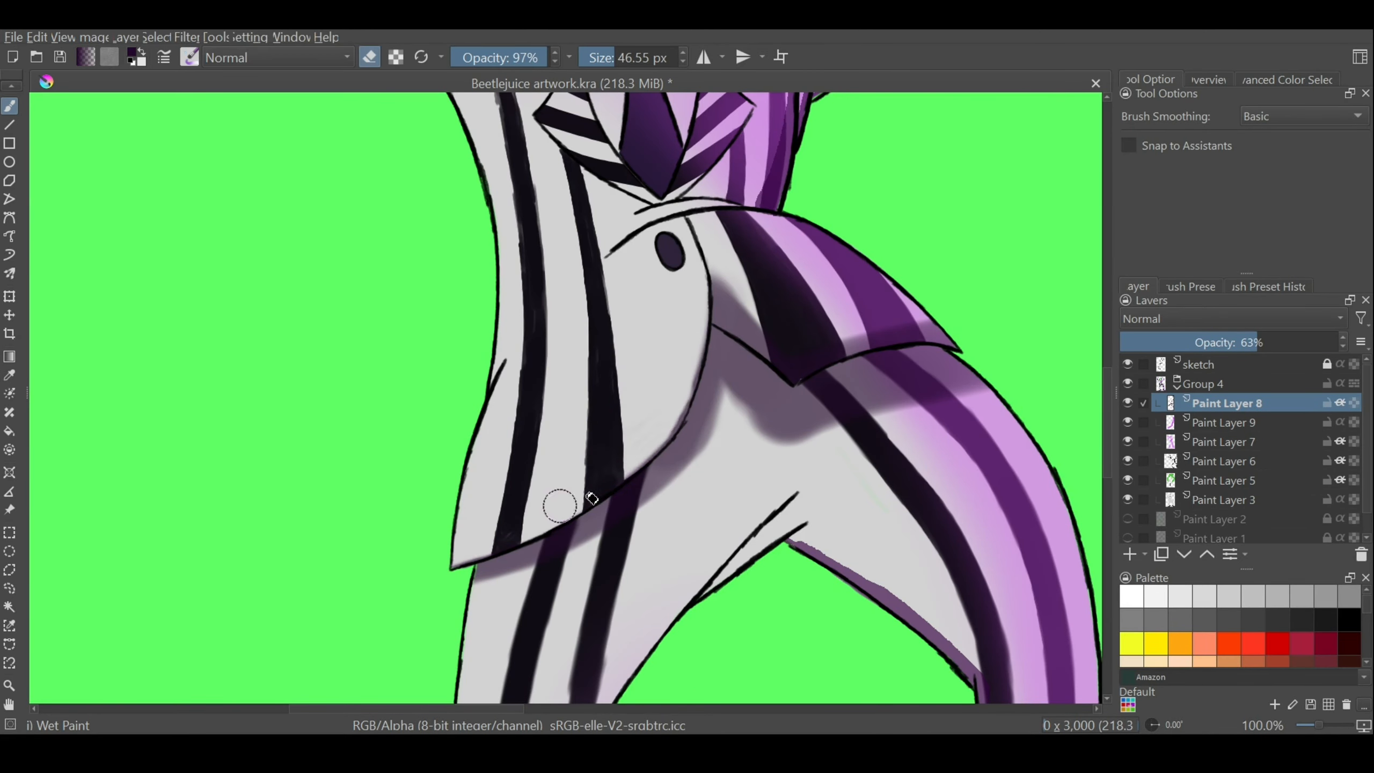
left_click(1288, 79)
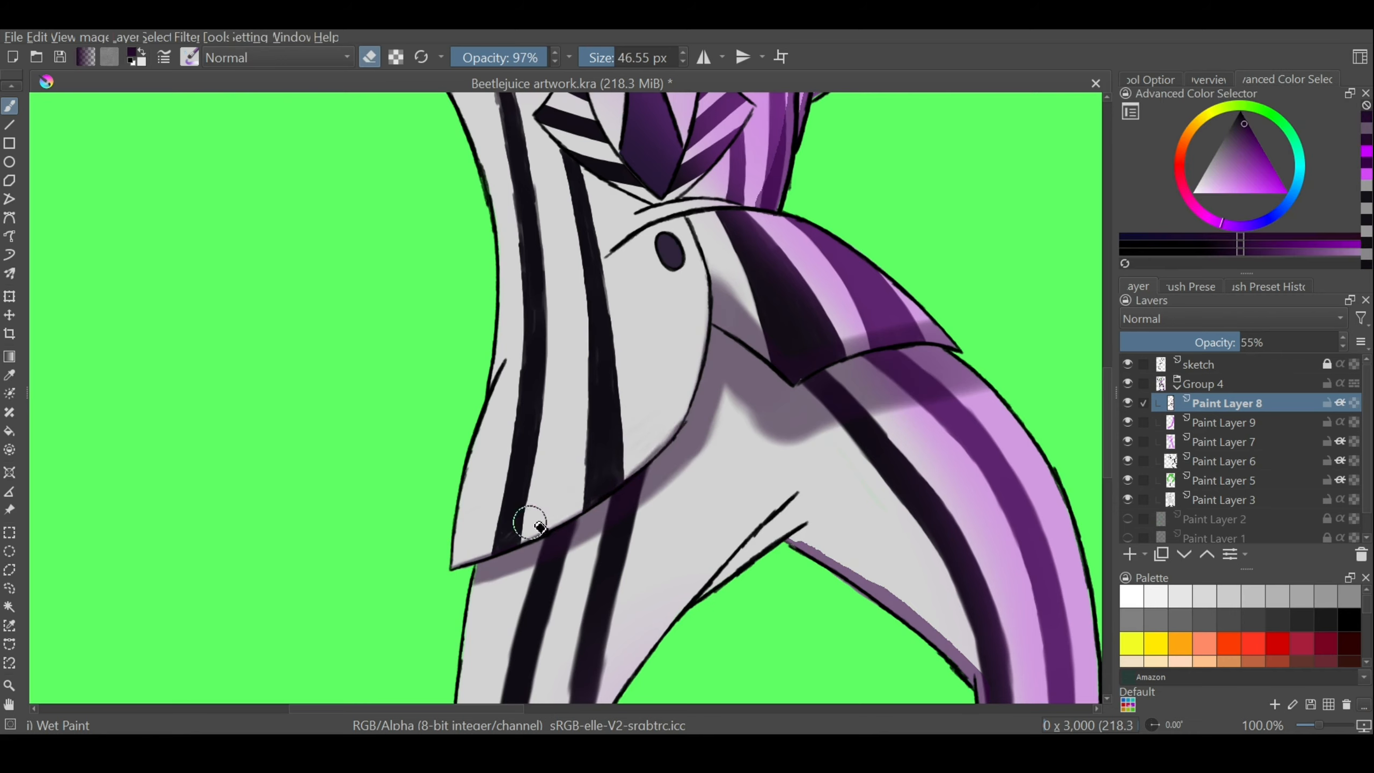